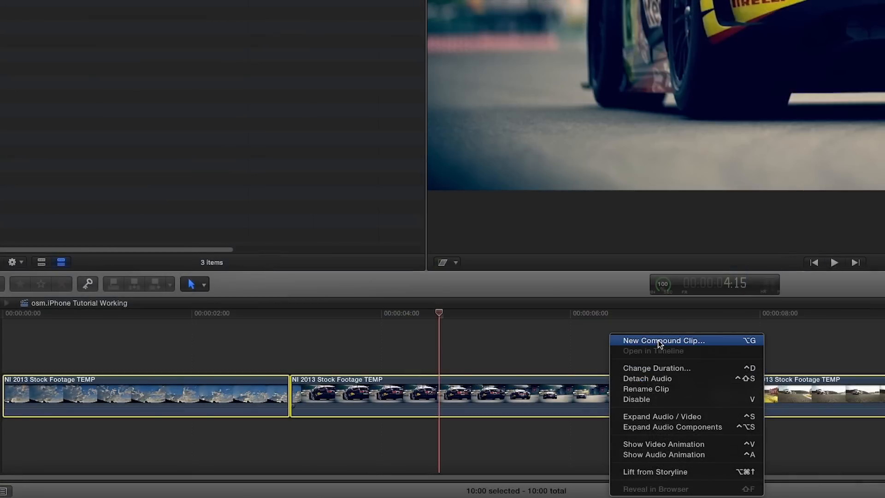
# - Combine the selected race clips into a single compound clip
pyautogui.click(664, 339)
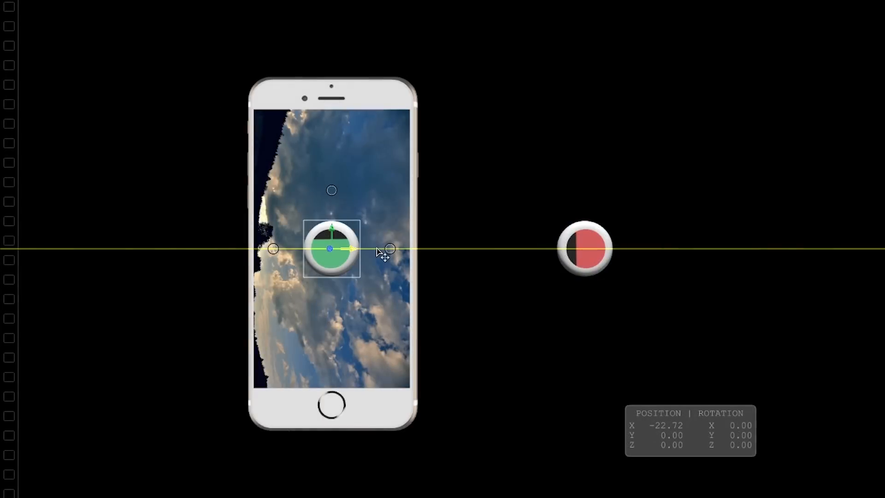
# - Move the iPhone's starting position A further left, to X -35.4 px
pyautogui.moveTo(332, 248); pyautogui.dragTo(344, 249)
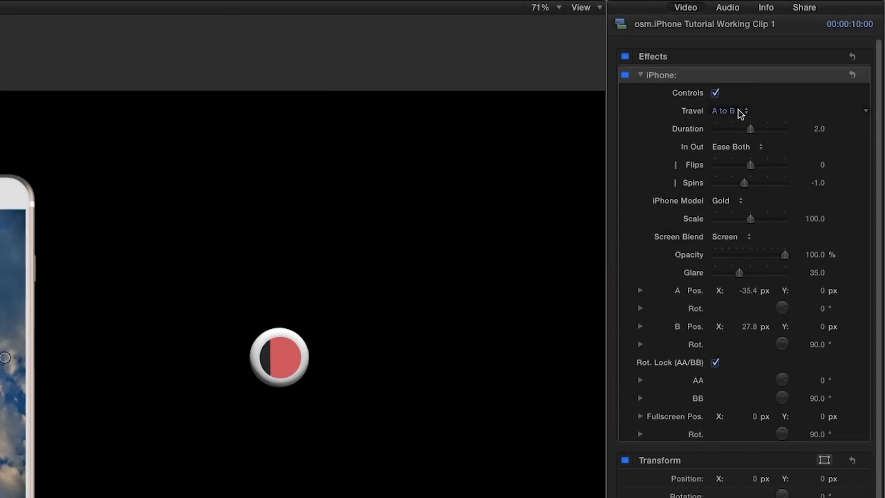
# - Nudge the A Pos X value and bring up the iPhone Travel choices
pyautogui.click(728, 110)
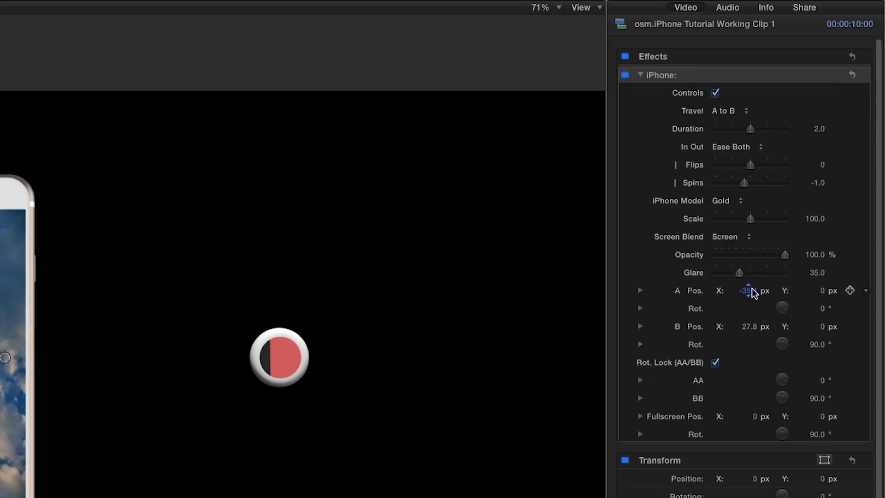
pyautogui.moveTo(748, 290); pyautogui.dragTo(744, 289)
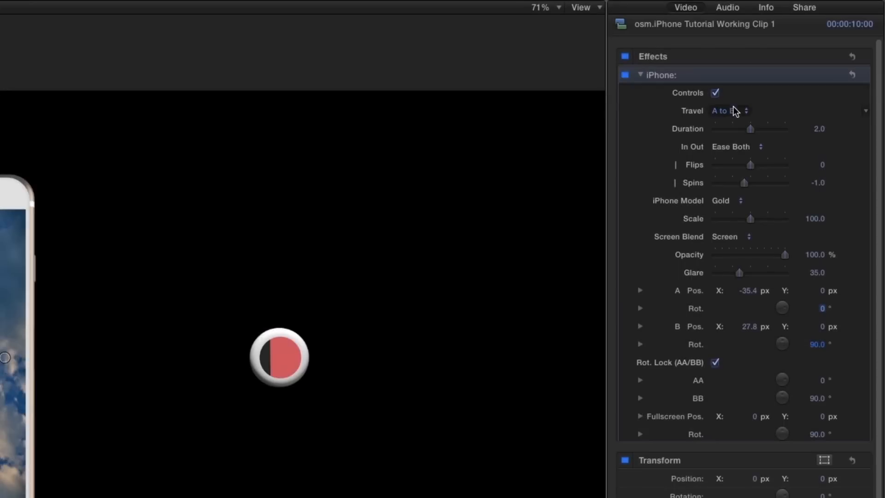
pyautogui.click(727, 110)
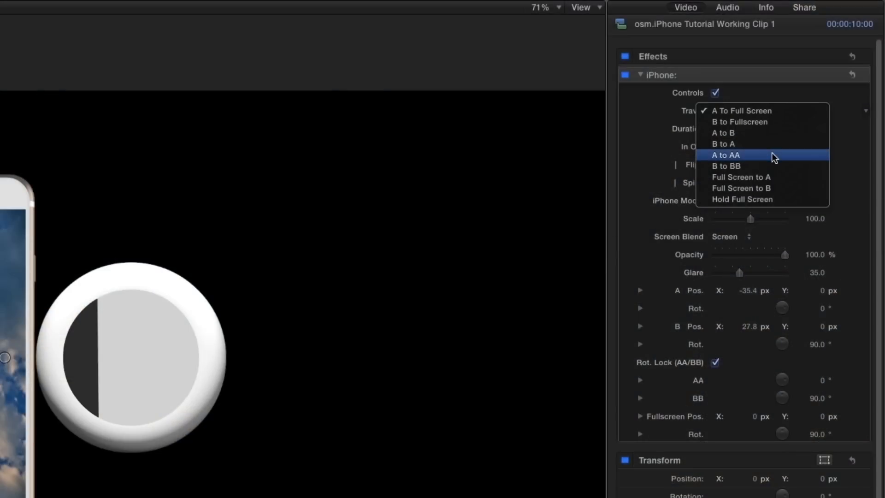
# - Choose the A to AA travel move for the iPhone
pyautogui.click(725, 155)
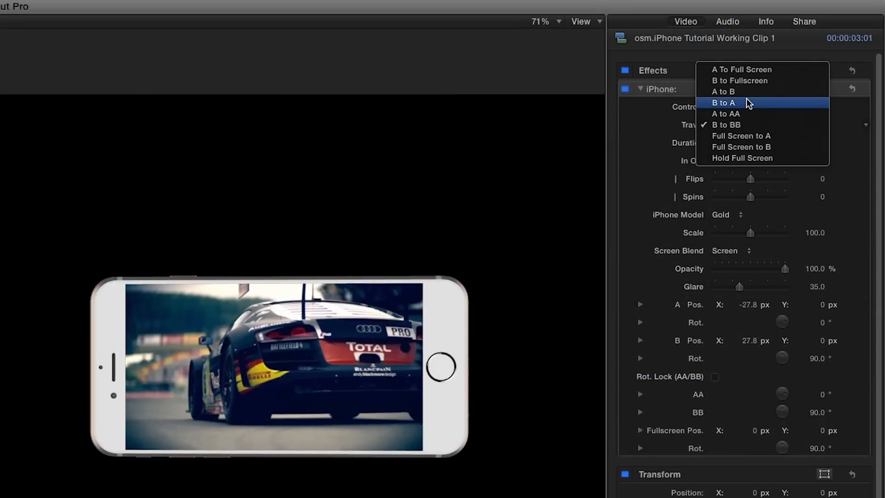
# - Dismiss the Travel choices, leaving travel at B to BB
pyautogui.click(723, 102)
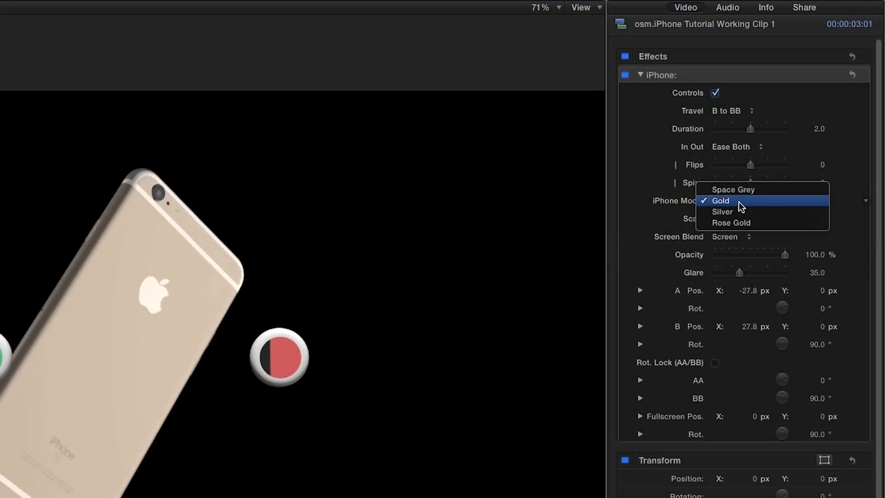
# - Keep the Gold iPhone model and scale the phone up to 186.27
pyautogui.click(721, 200)
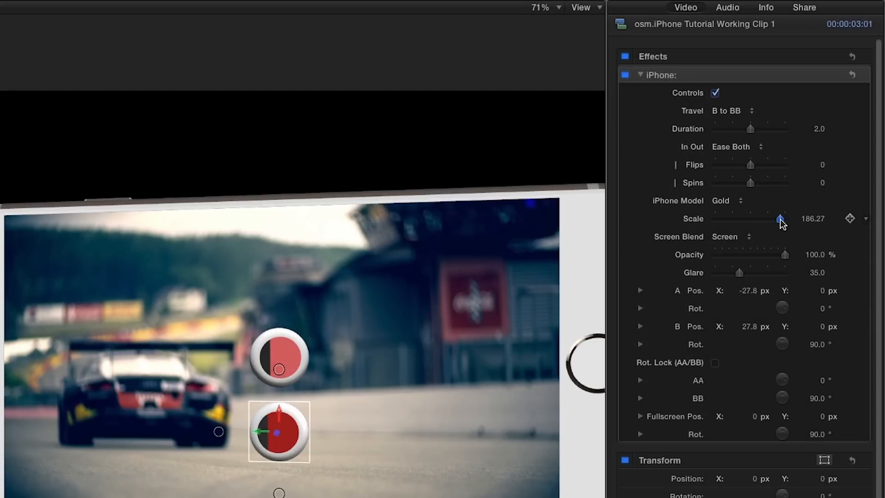
pyautogui.moveTo(780, 219); pyautogui.dragTo(743, 218)
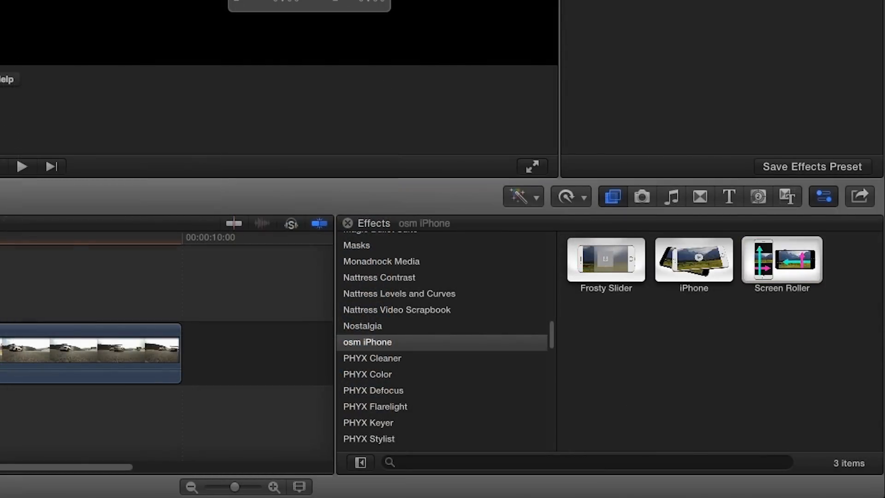
# - Apply Screen Roller from the osm iPhone category to the compound clip
pyautogui.doubleClick(781, 259)
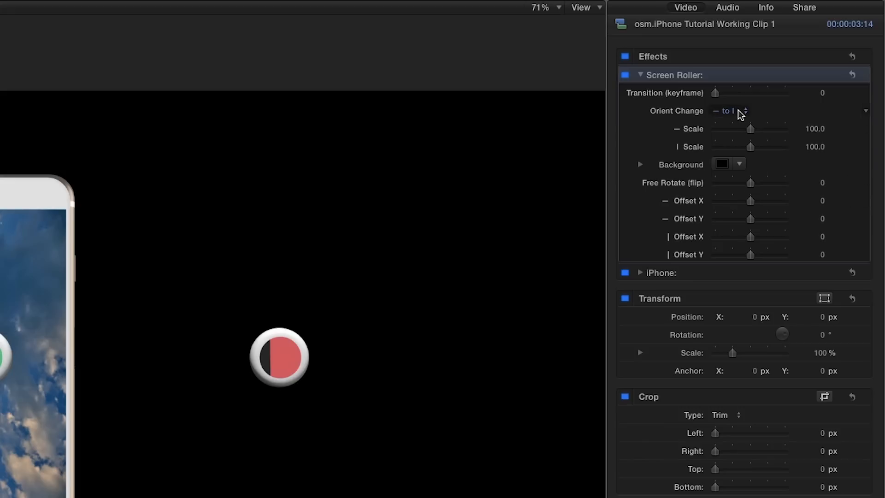
# - Set Screen Roller's Orient Change to I to — (vertical to horizontal)
pyautogui.click(731, 111)
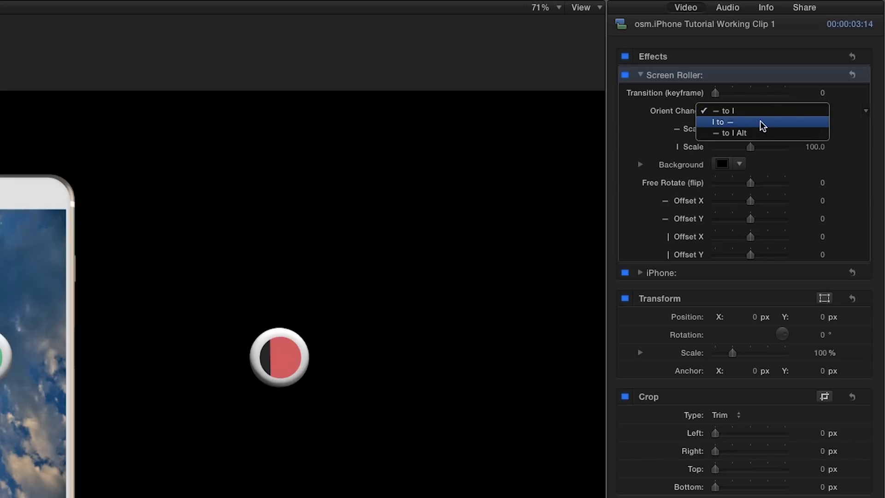
pyautogui.click(721, 122)
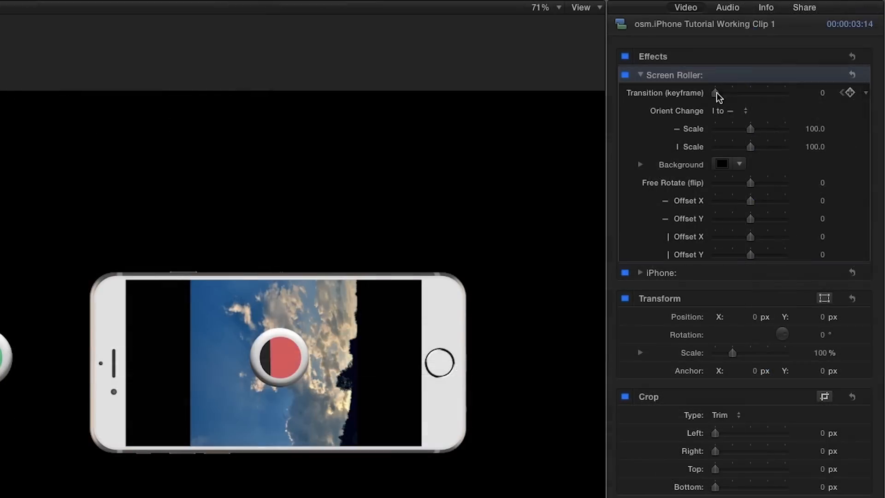
# - Keyframe the Screen Roller transition and lower I Scale to 60.78
pyautogui.moveTo(716, 92); pyautogui.dragTo(785, 93)
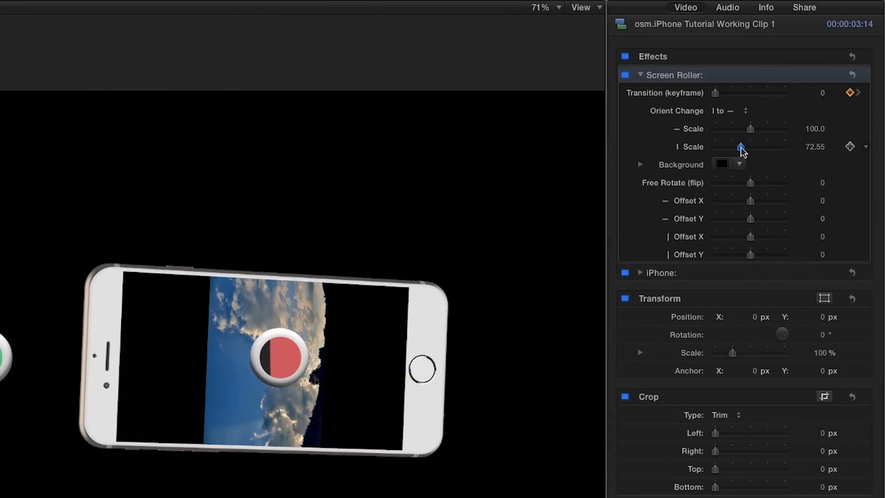
pyautogui.moveTo(741, 147); pyautogui.dragTo(736, 147)
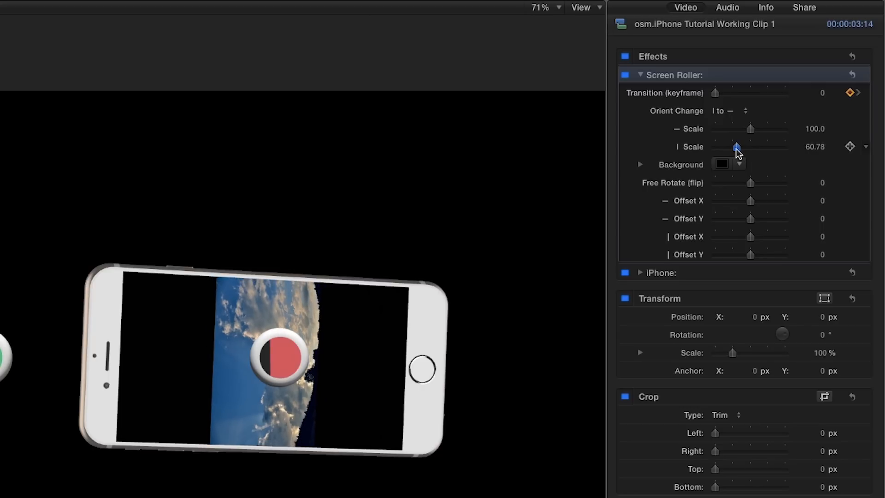